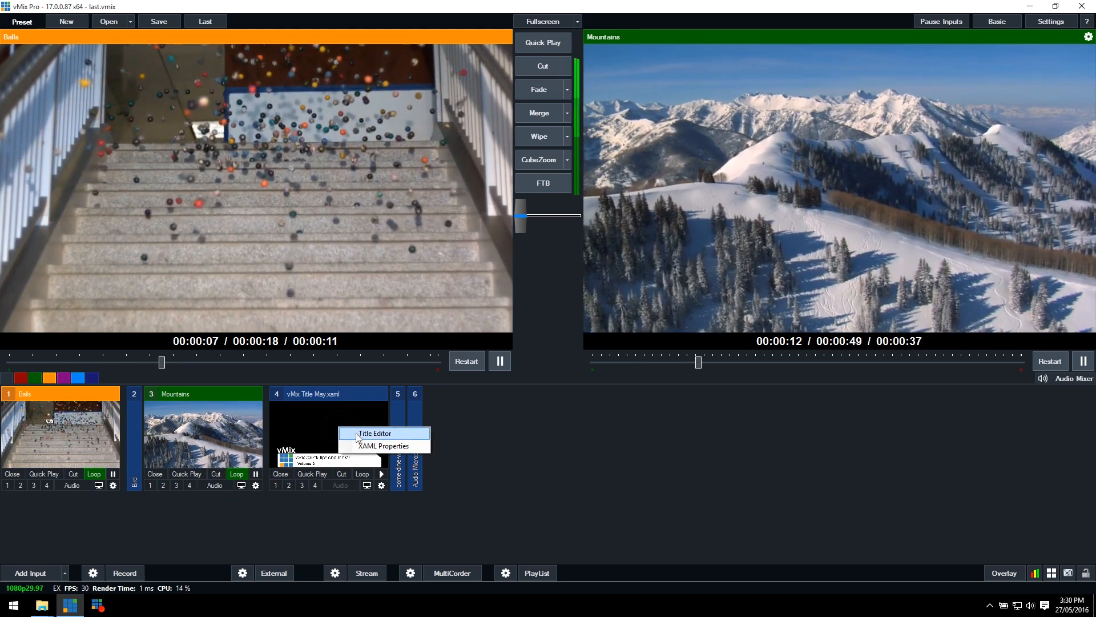
Overlay the 'vMix Quick Tips and Tricks!' title on the Balls output as Overlay 1
{"action": "left_click", "coordinate": [374, 433]}
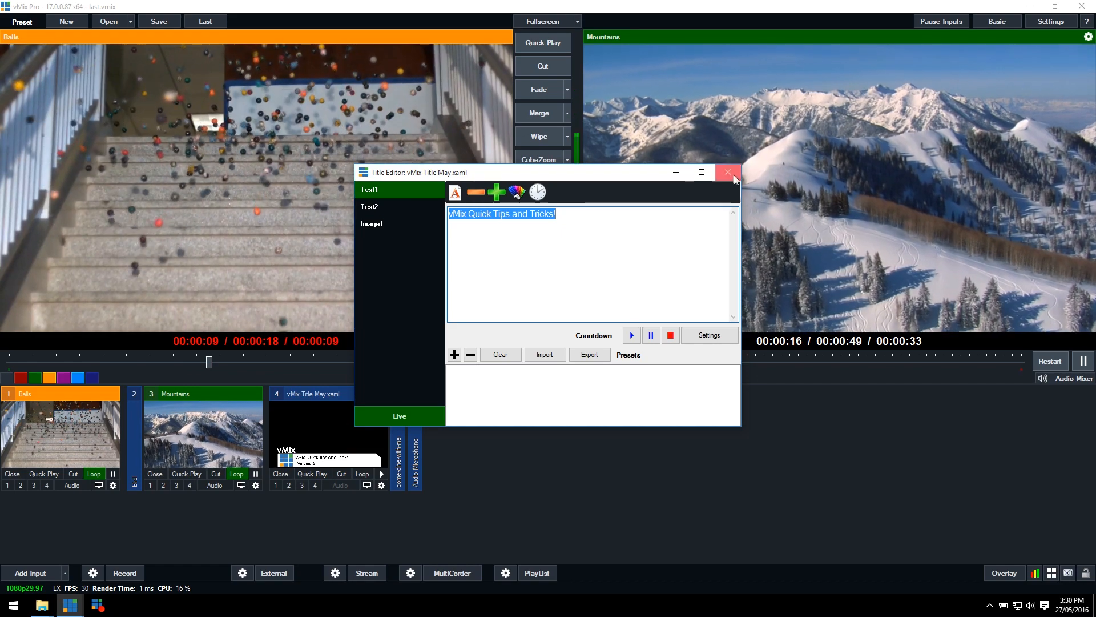
{"action": "left_click", "coordinate": [727, 171]}
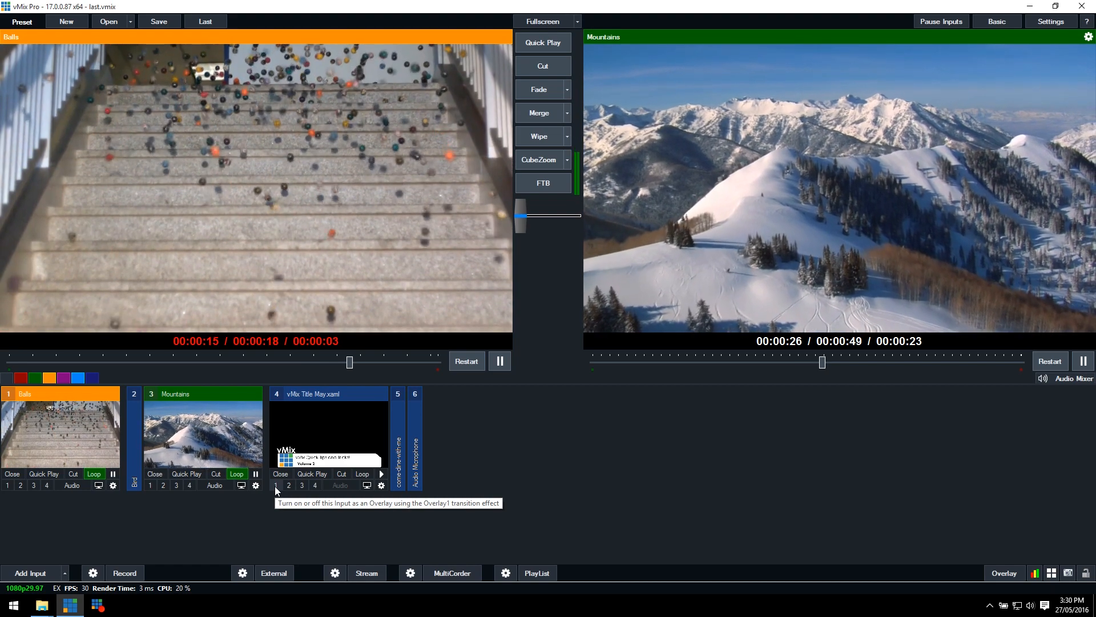
{"action": "left_click", "coordinate": [277, 485]}
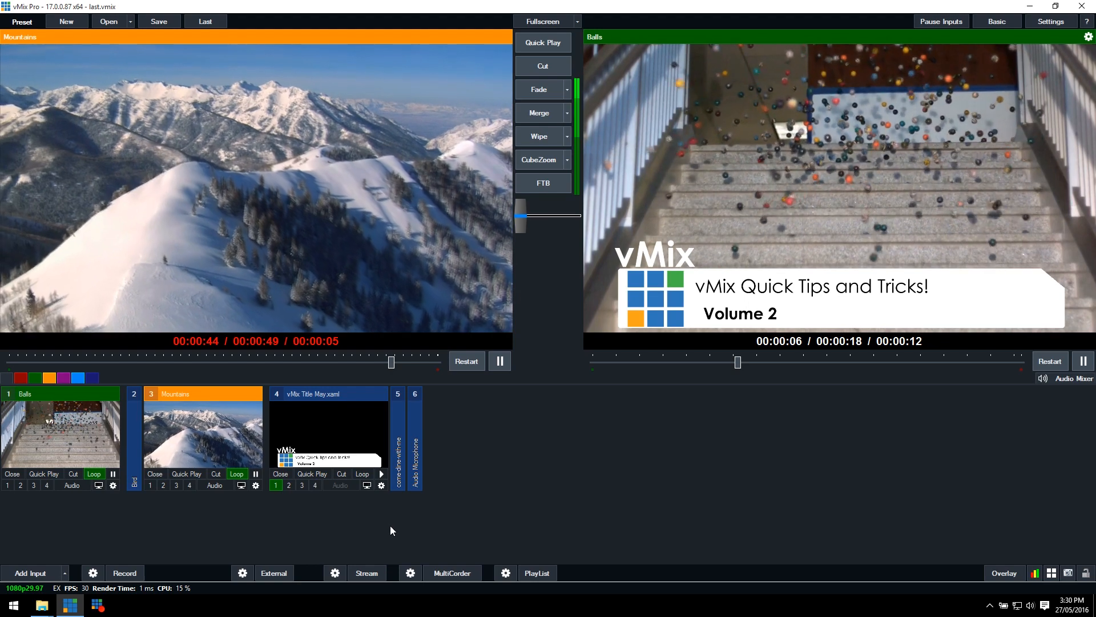
{"action": "mouse_move", "coordinate": [460, 491]}
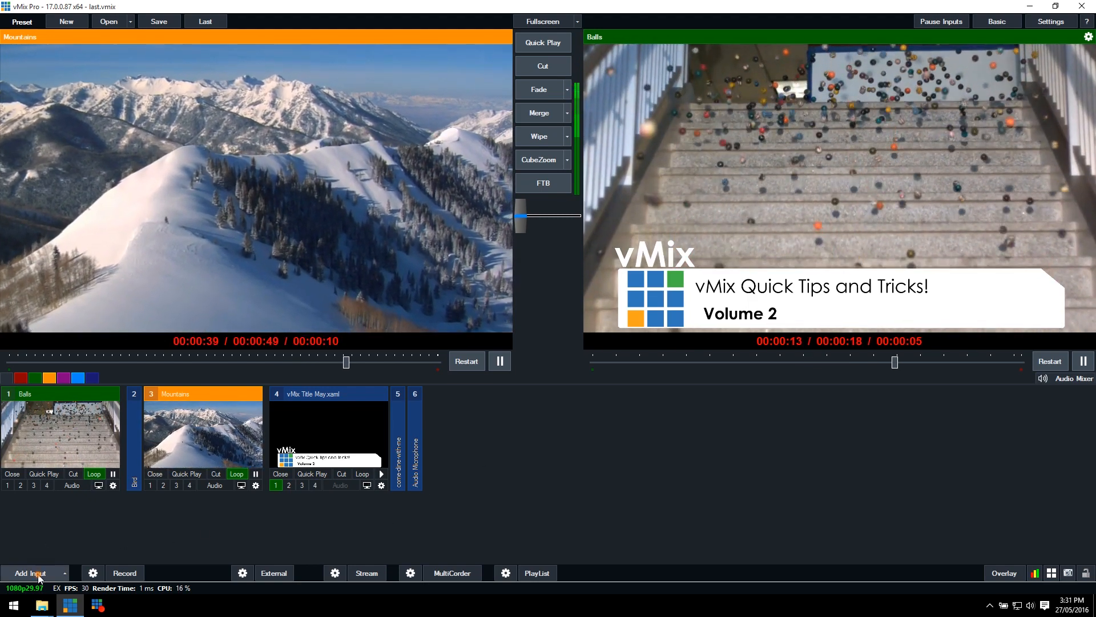
Add 'Dance Banana Dance!.gif' as a new video input
{"action": "left_click", "coordinate": [27, 573]}
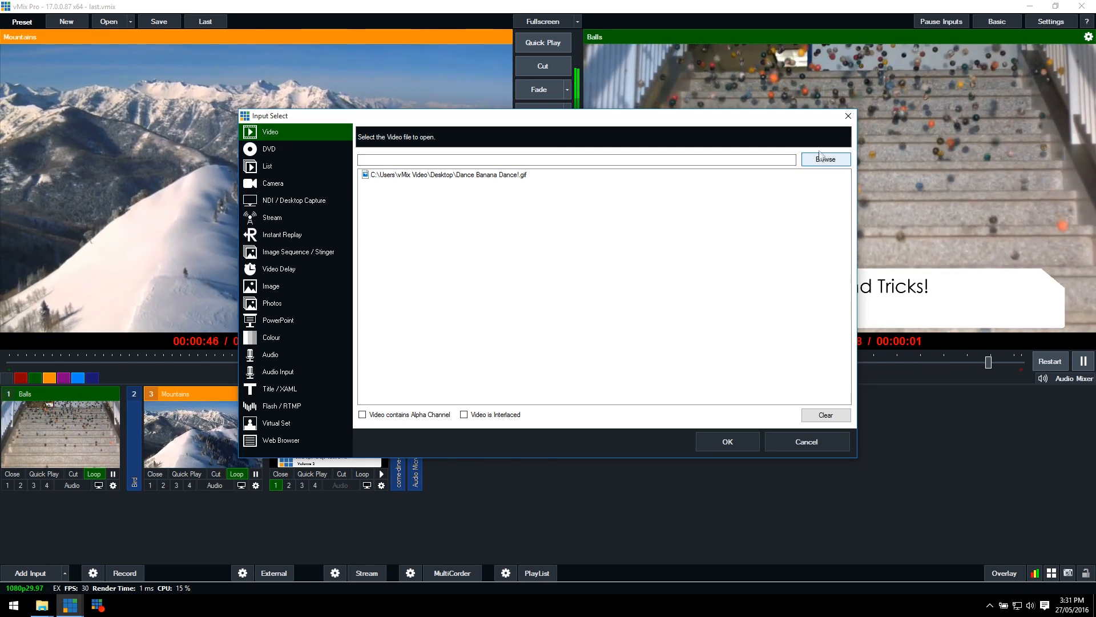
{"action": "left_click", "coordinate": [448, 174]}
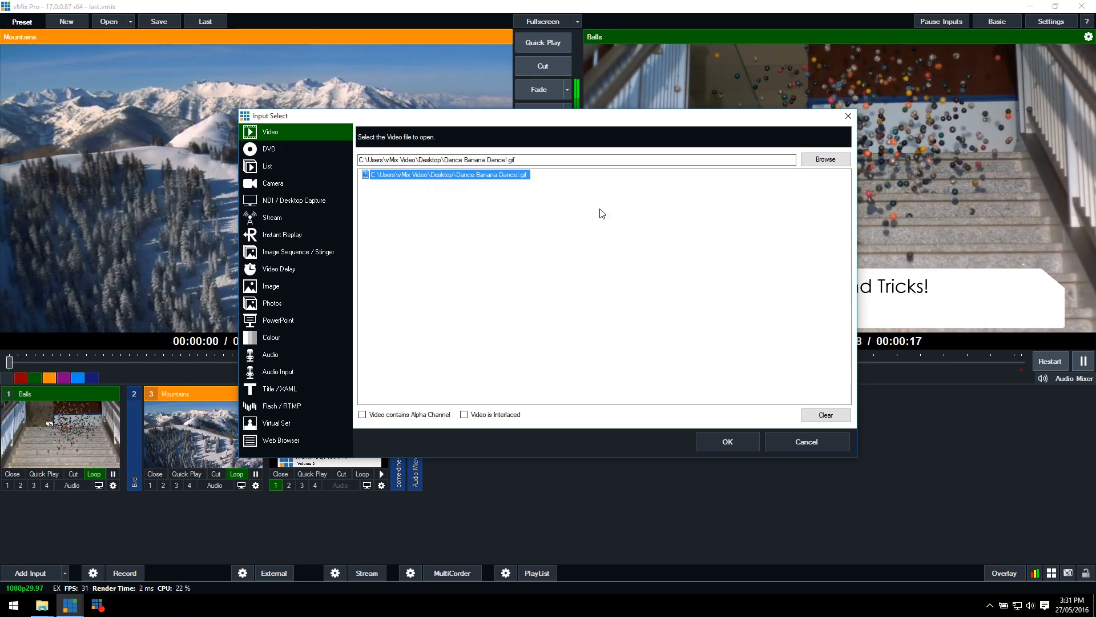
{"action": "left_click", "coordinate": [737, 441]}
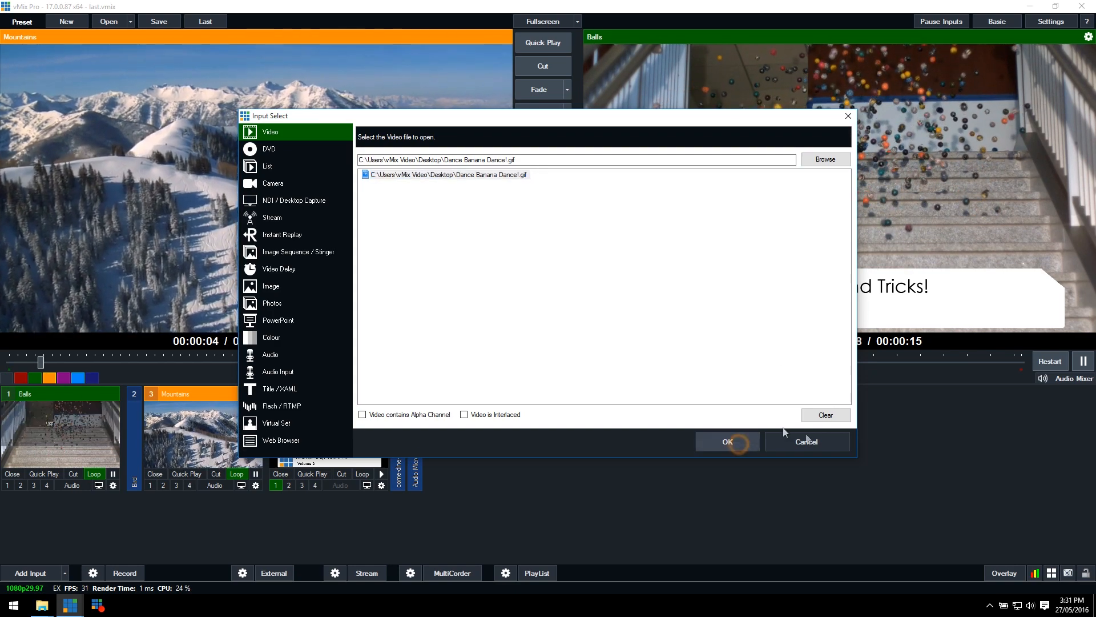
{"action": "left_click", "coordinate": [728, 441]}
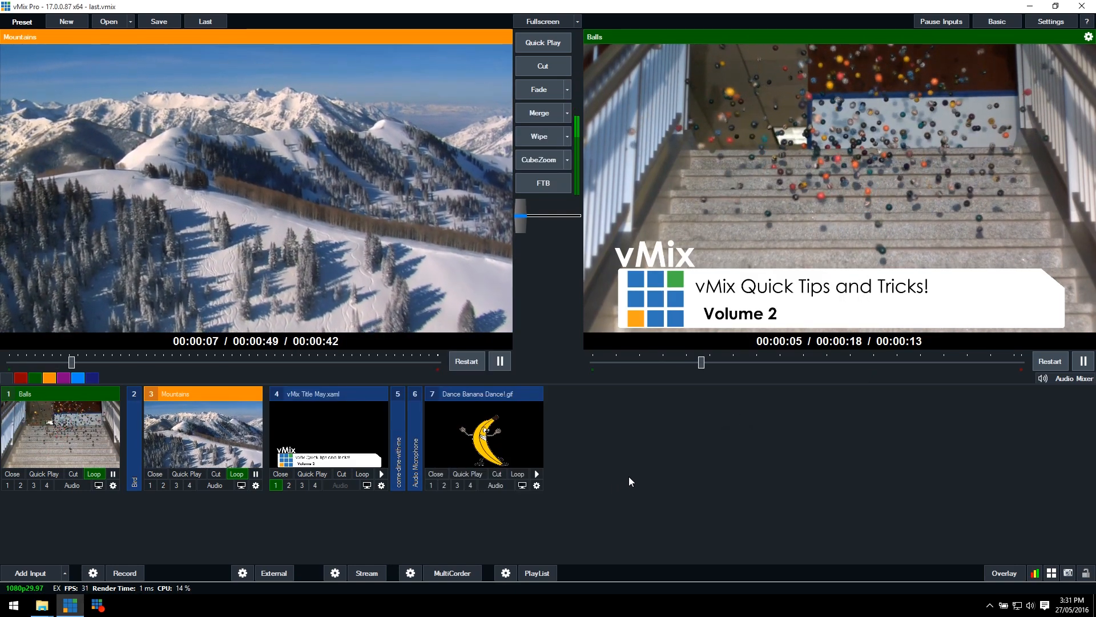